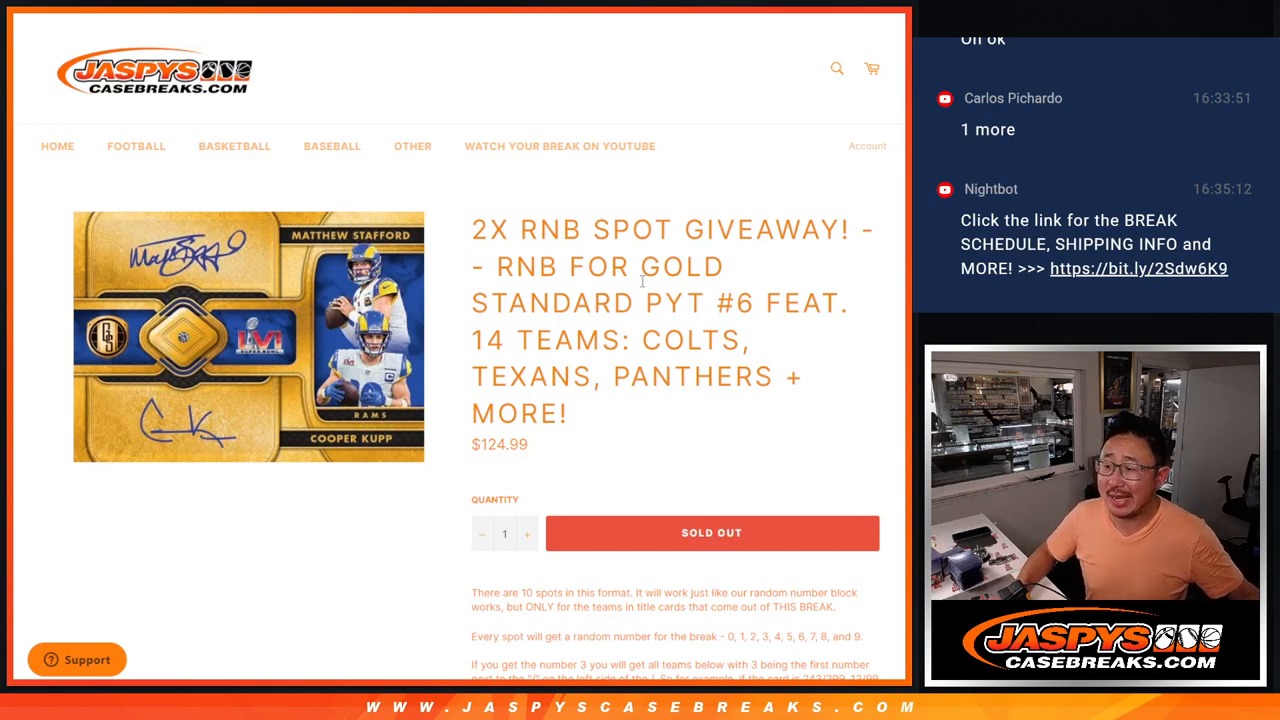
# Read the giveaway listing's random-number rules, then bring up Random.org's dice roller
pyautogui.doubleClick(532, 268)
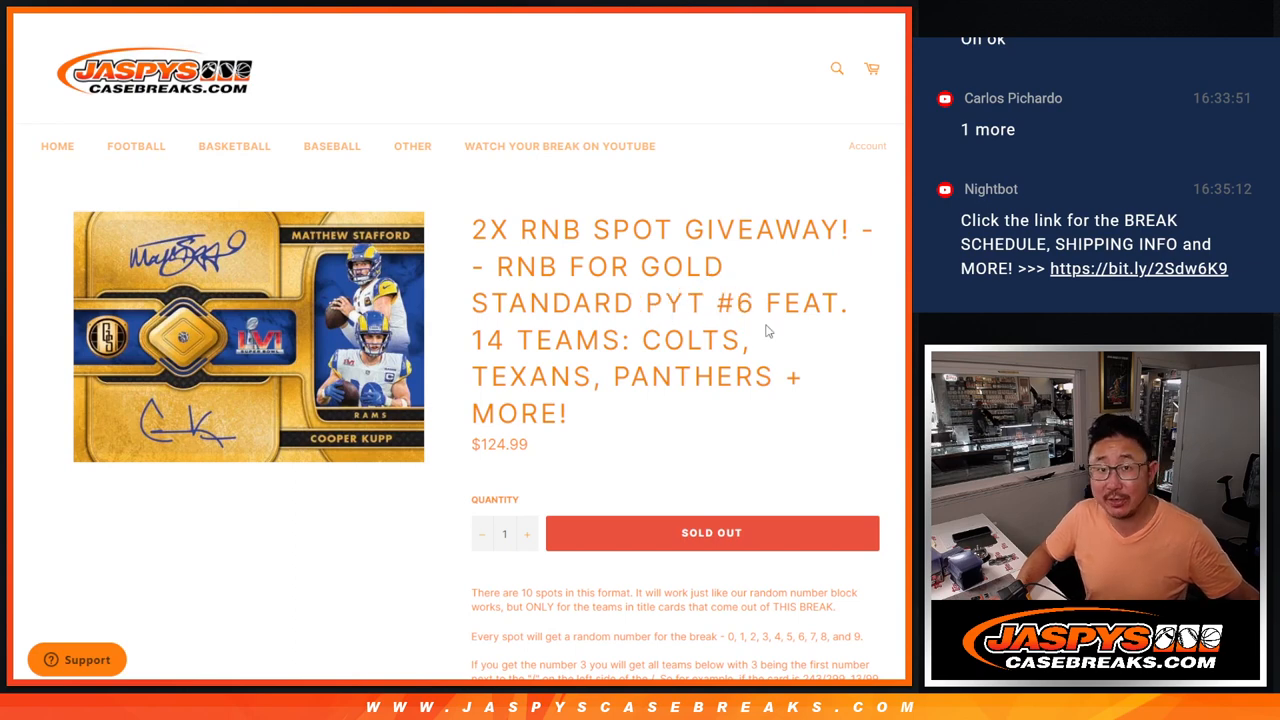
pyautogui.scroll(-3)
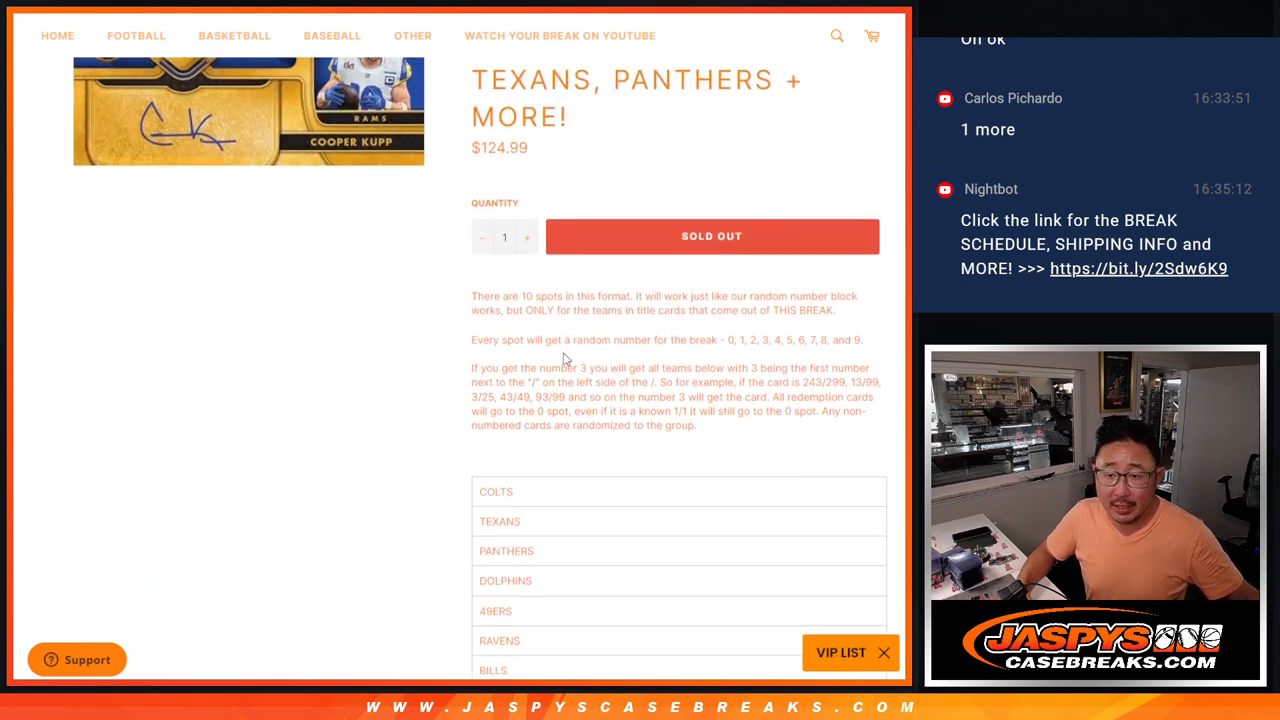
pyautogui.moveTo(712, 424)
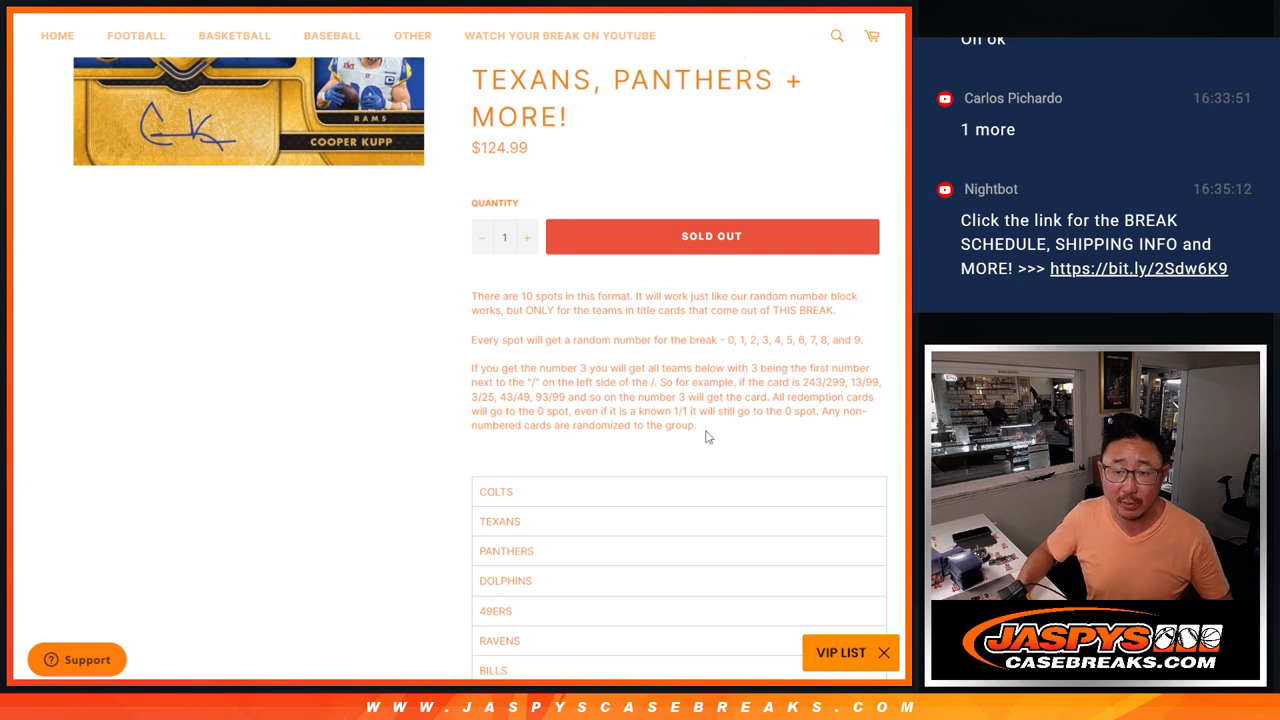
pyautogui.moveTo(816, 412); pyautogui.dragTo(696, 424)
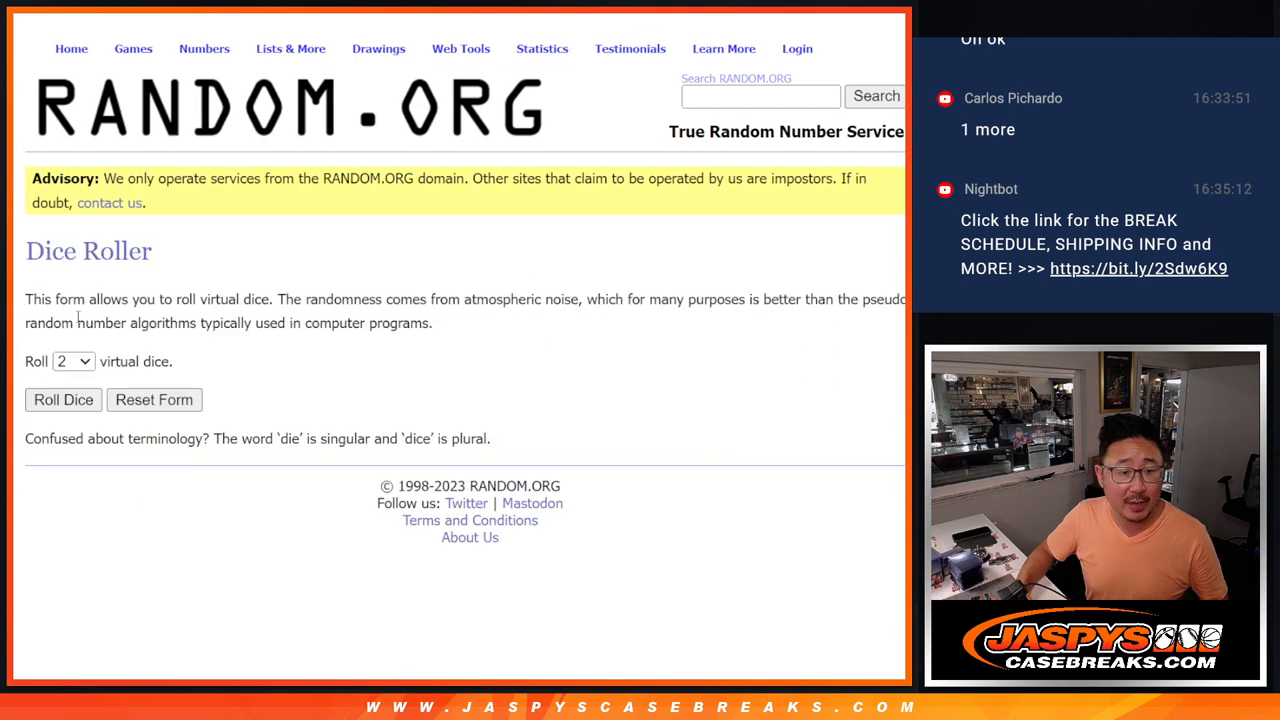
# In the List Randomizer, shuffle the eight participant names three times and select the result to copy
pyautogui.click(64, 400)
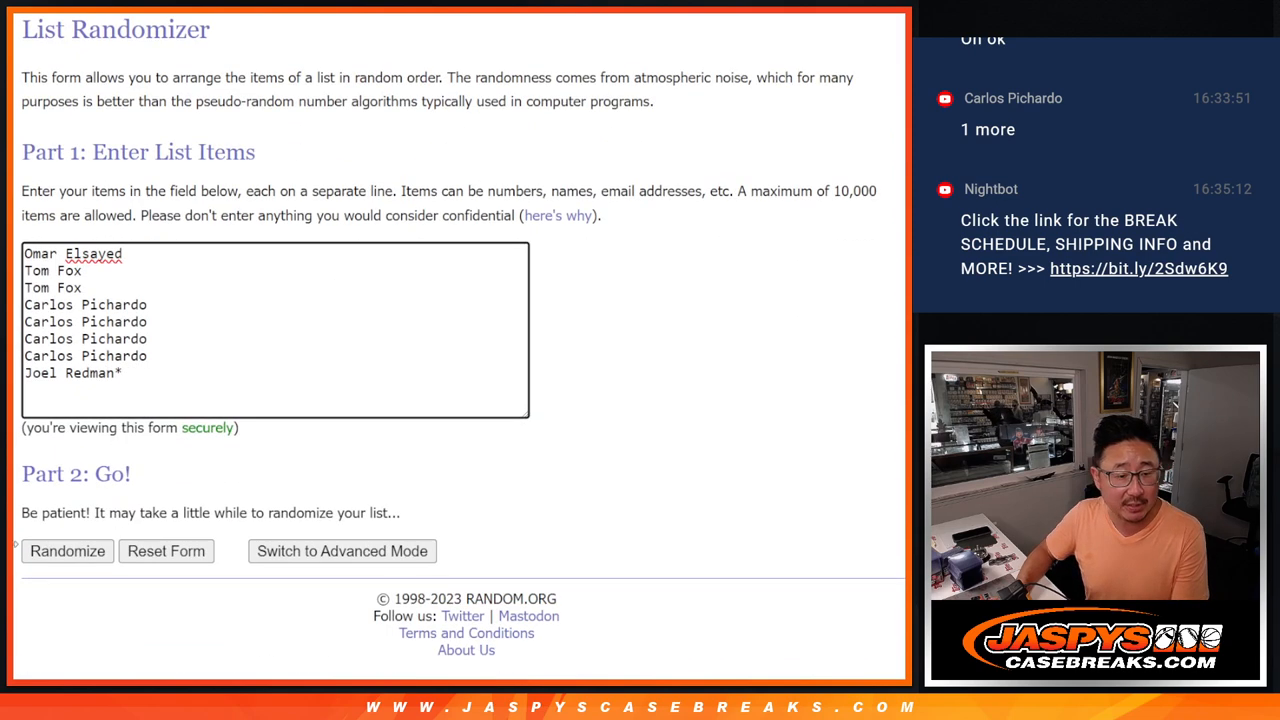
pyautogui.click(68, 552)
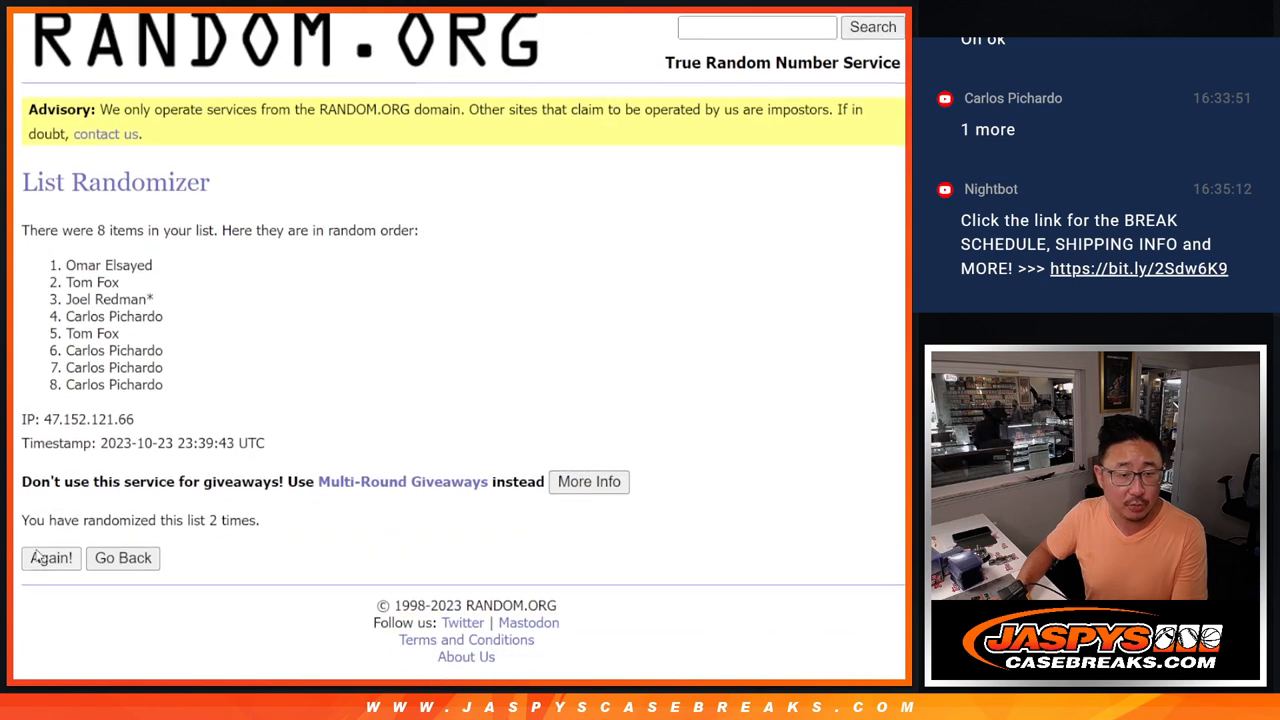
pyautogui.click(50, 558)
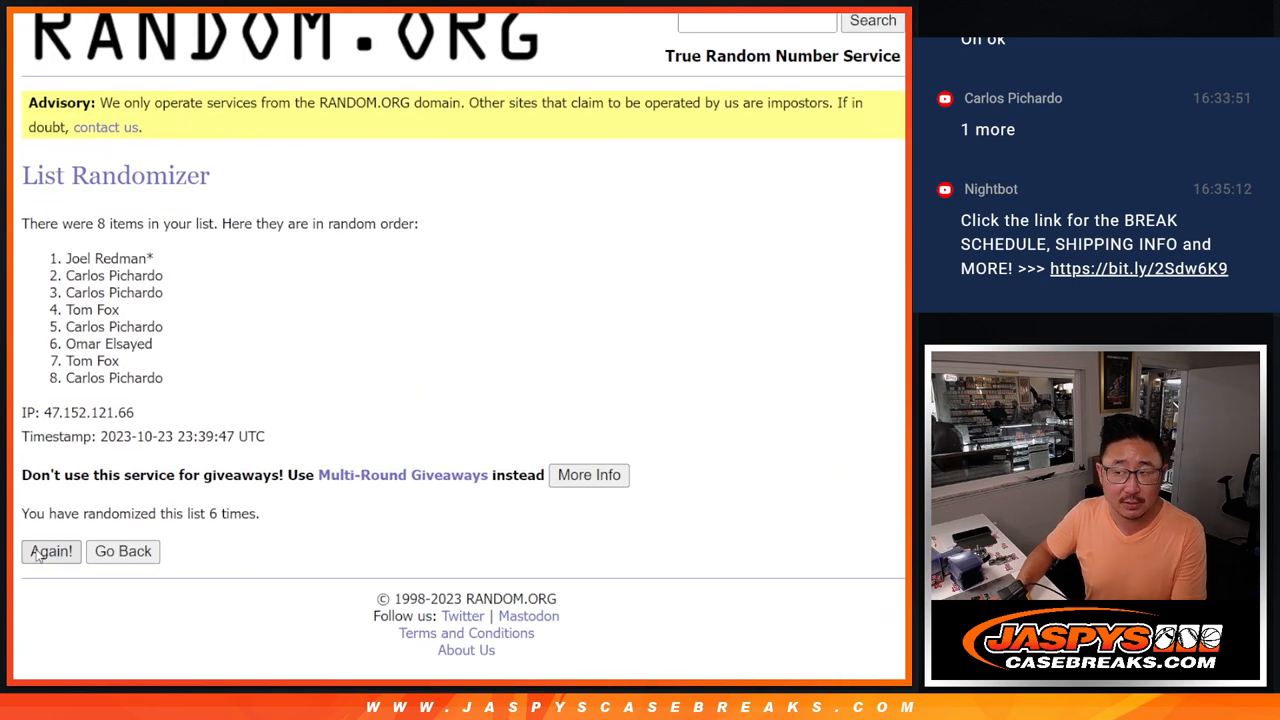
pyautogui.click(52, 552)
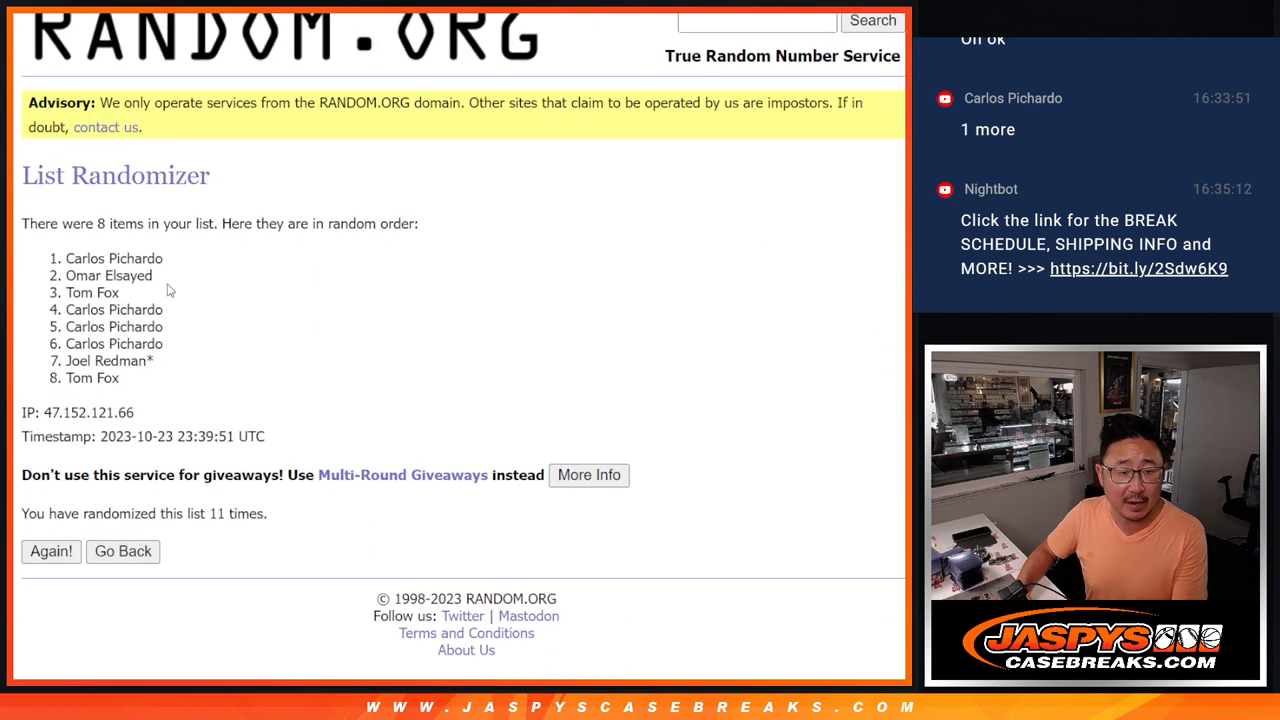
pyautogui.moveTo(68, 258); pyautogui.dragTo(156, 276)
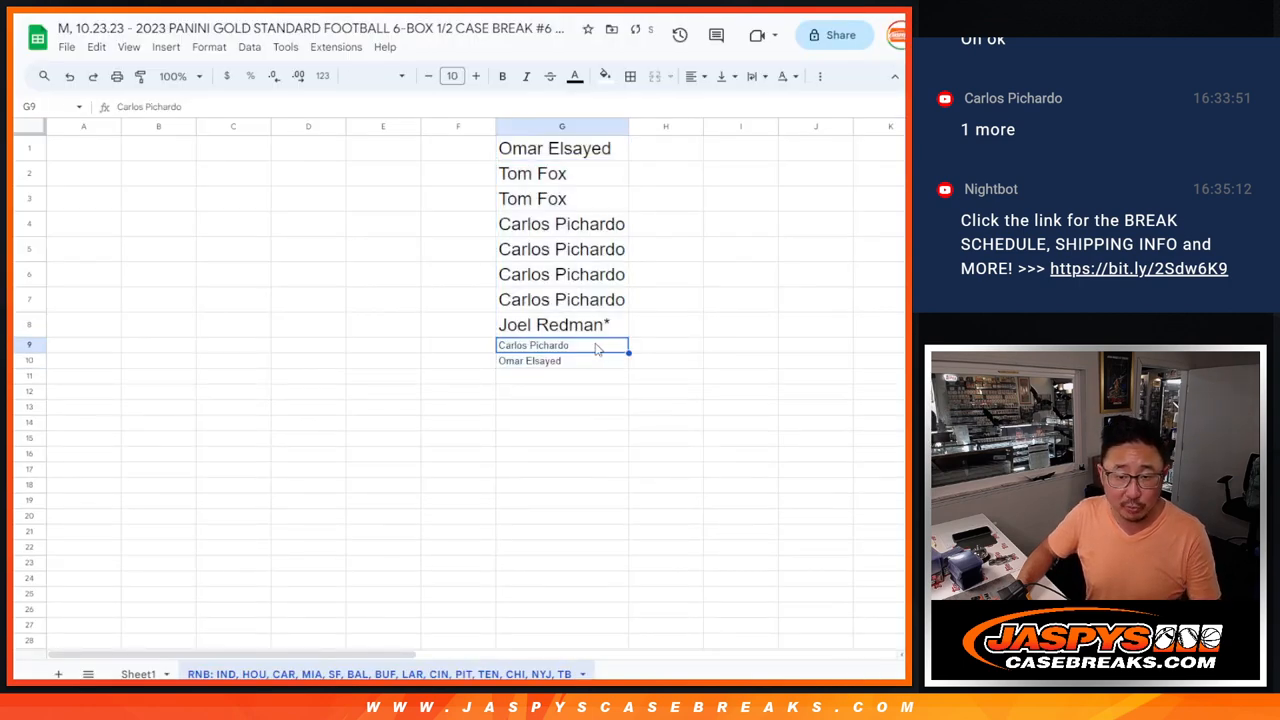
# Append two extra names to the sheet's column and copy all ten for shuffling
pyautogui.doubleClick(562, 344)
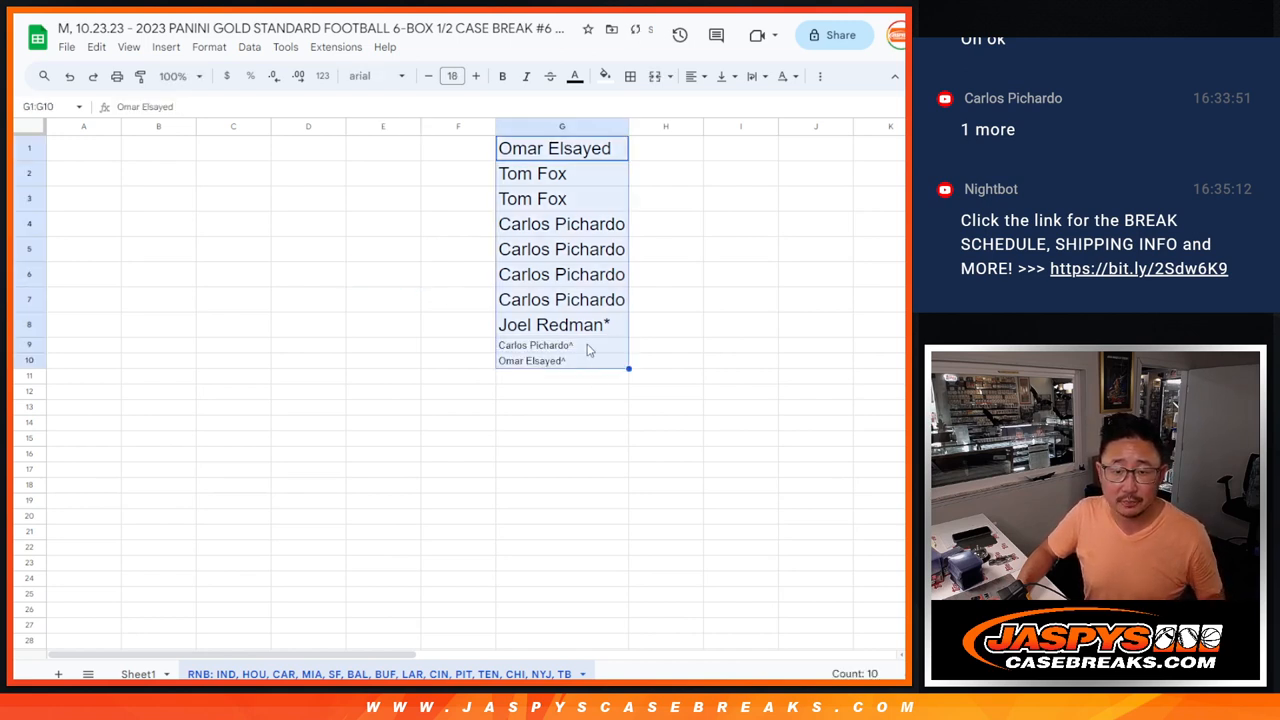
pyautogui.press('Delete')
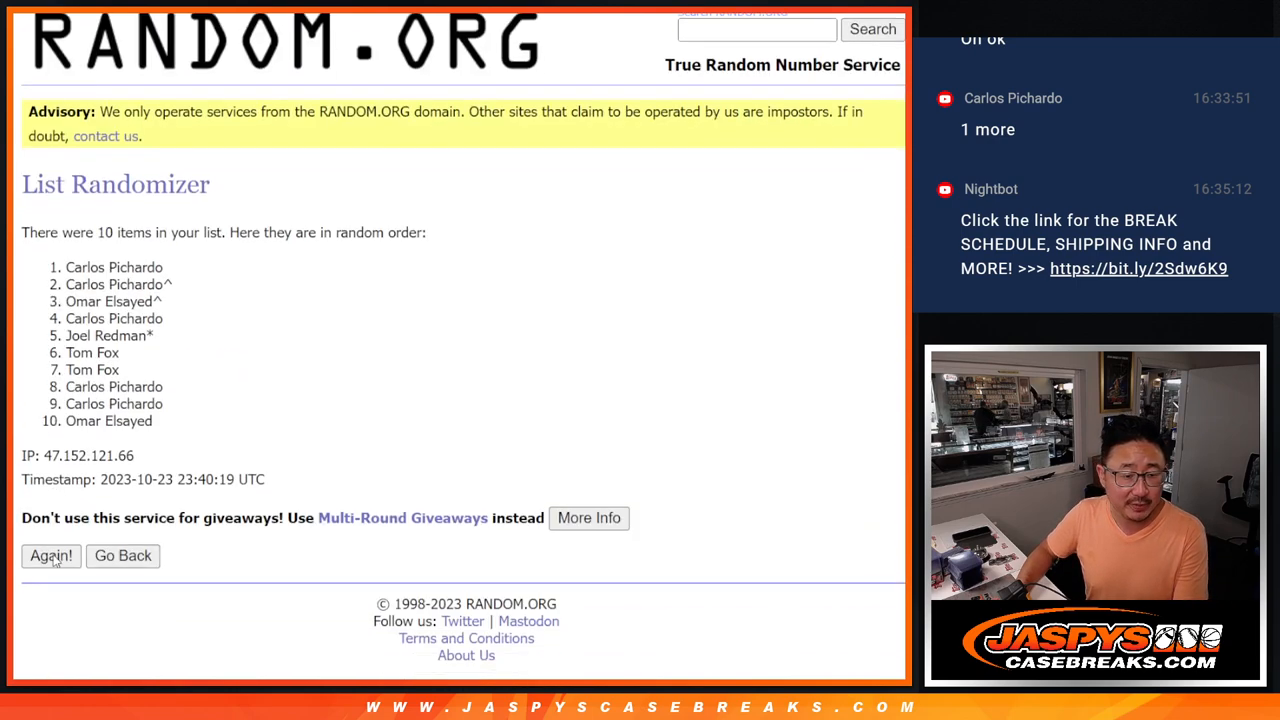
# Reshuffle the ten names several times to settle their final order
pyautogui.click(52, 556)
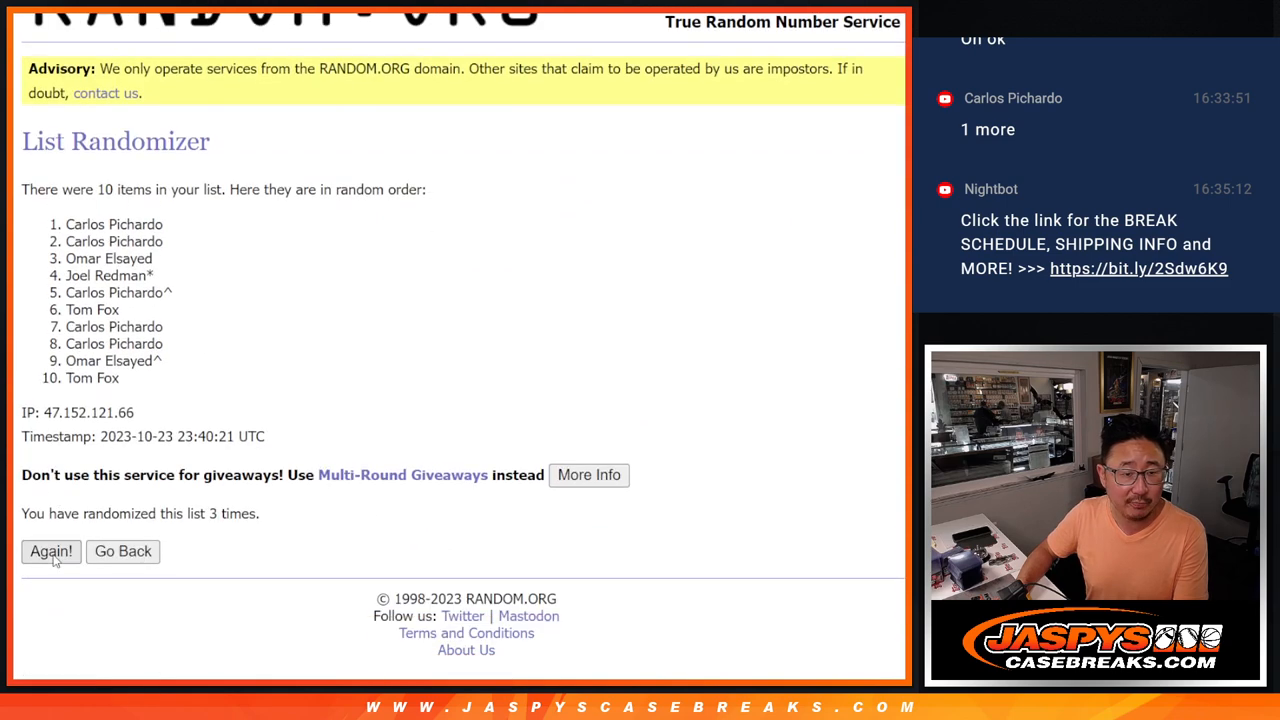
pyautogui.click(52, 552)
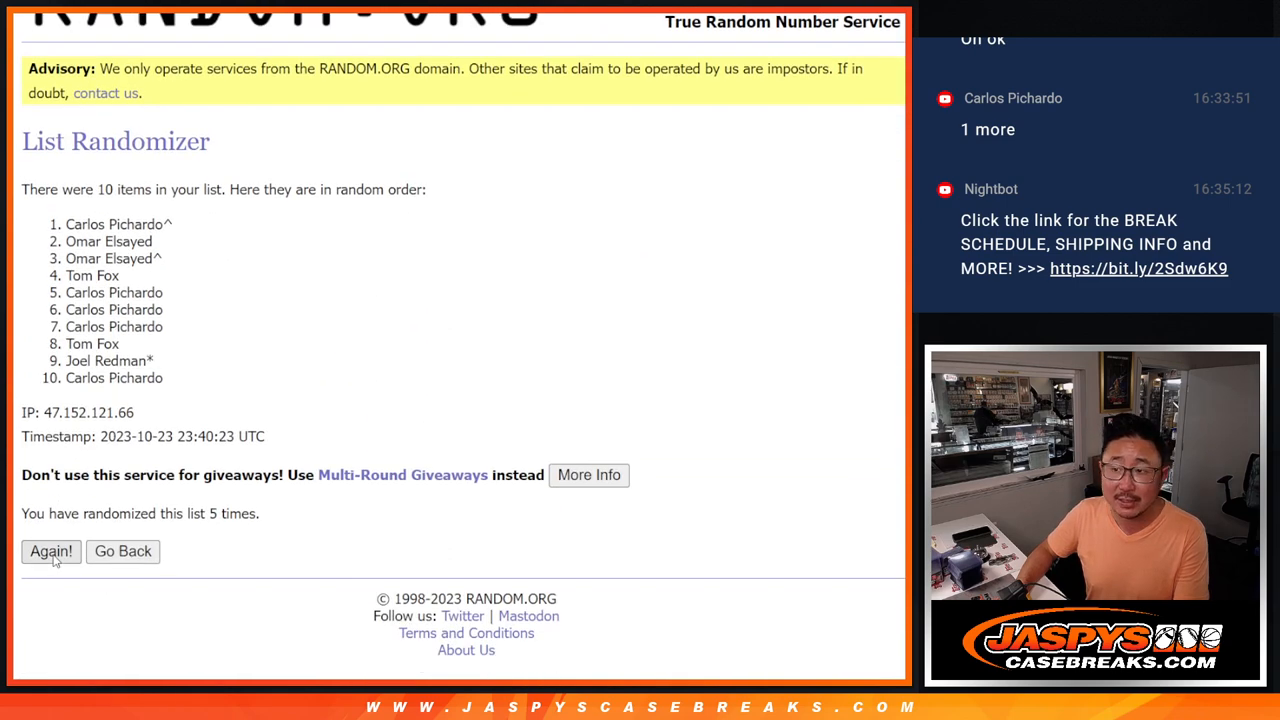
pyautogui.click(52, 552)
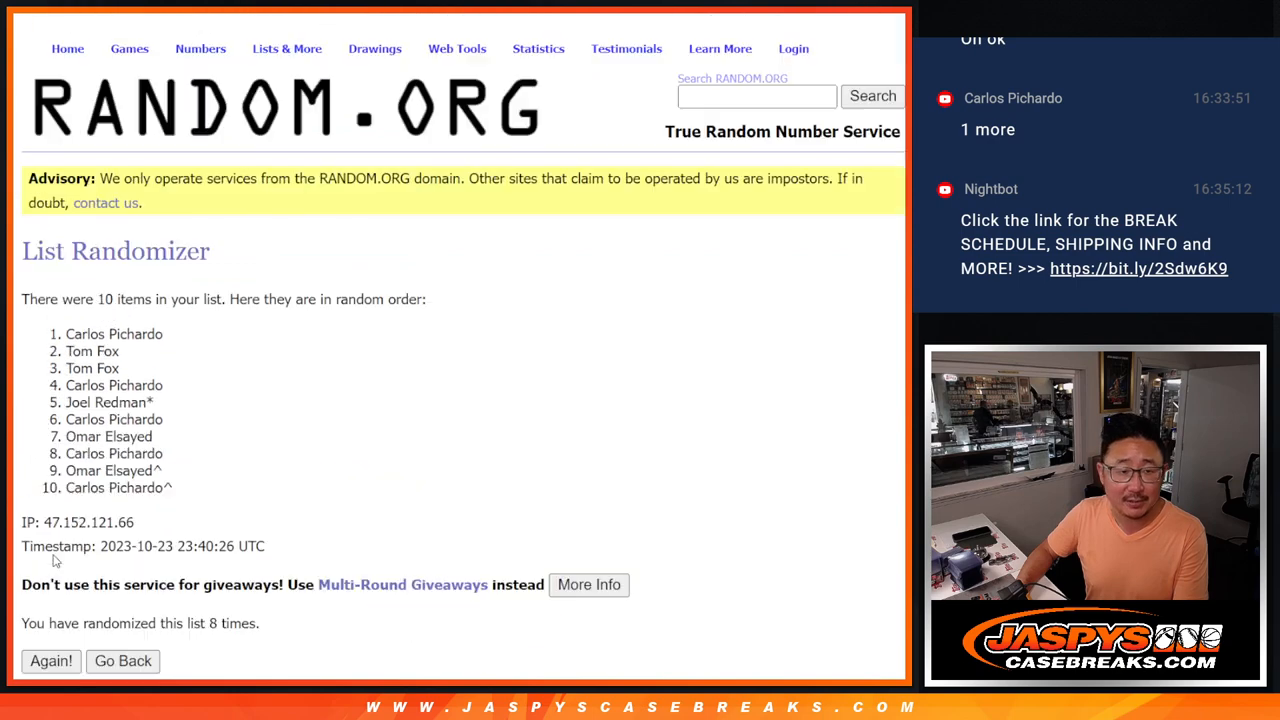
pyautogui.click(52, 660)
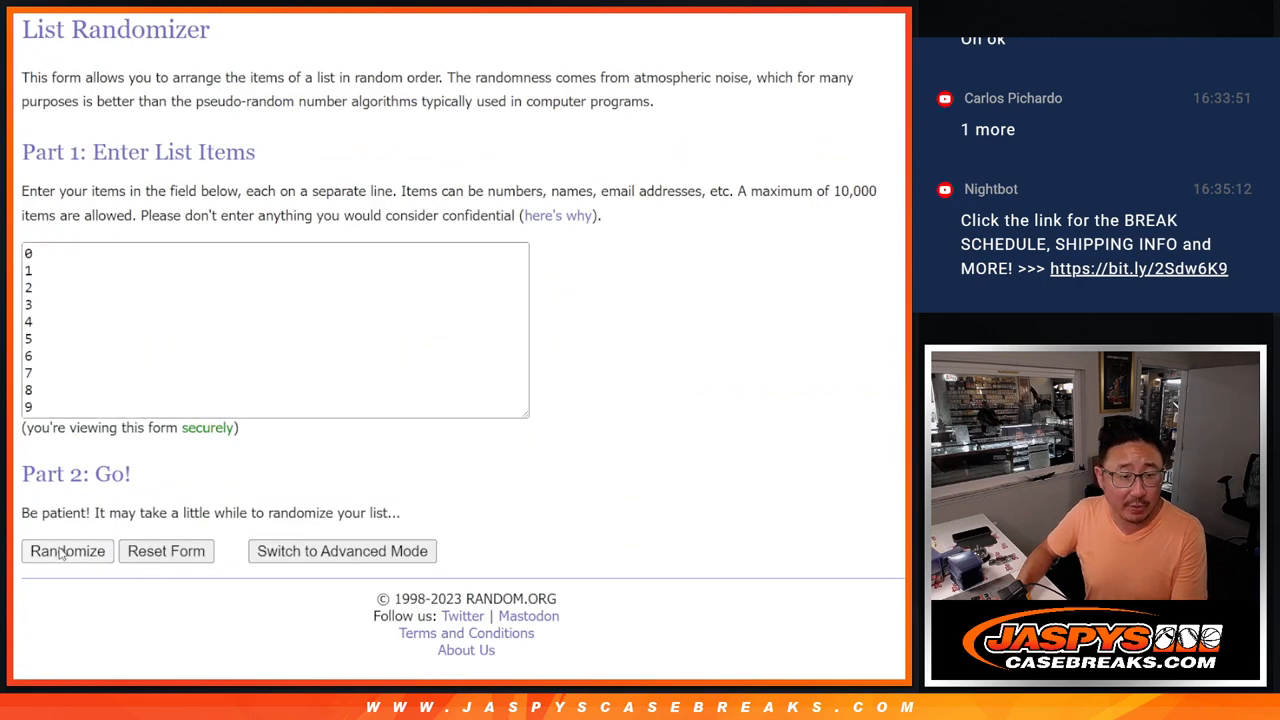
# Shuffle the numbers 0–9 repeatedly to get a final random order
pyautogui.click(68, 552)
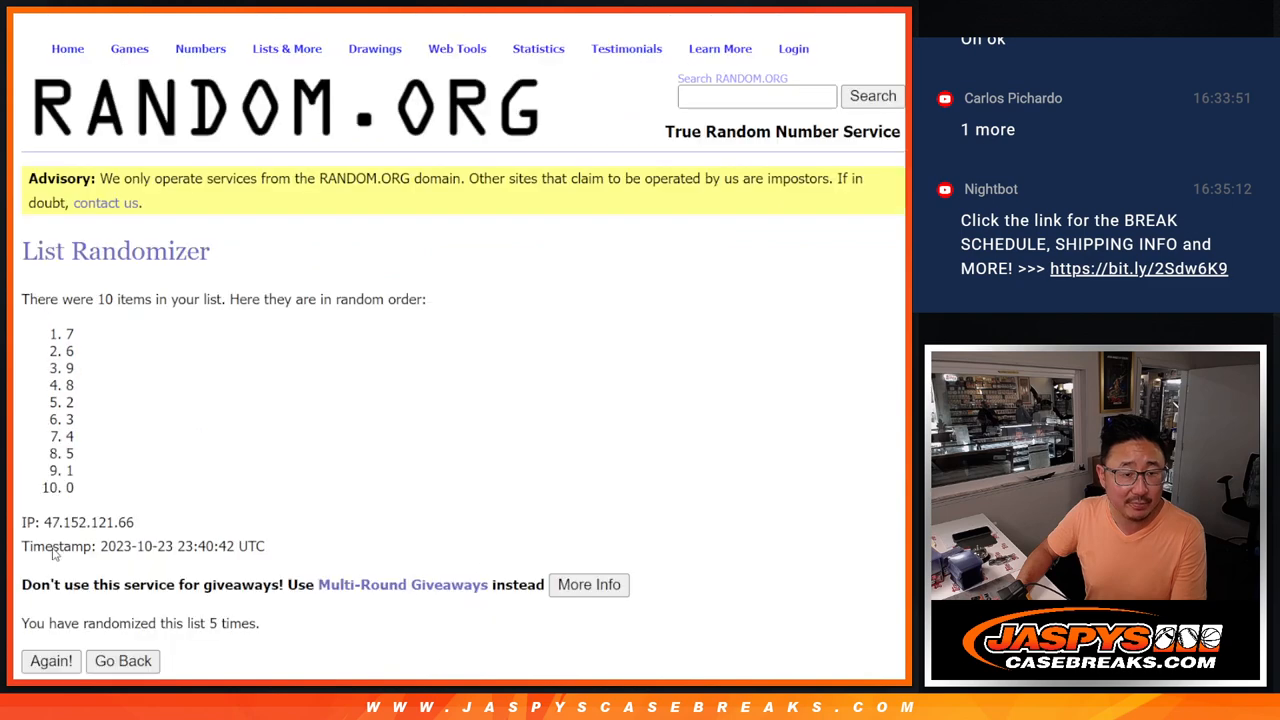
pyautogui.click(52, 660)
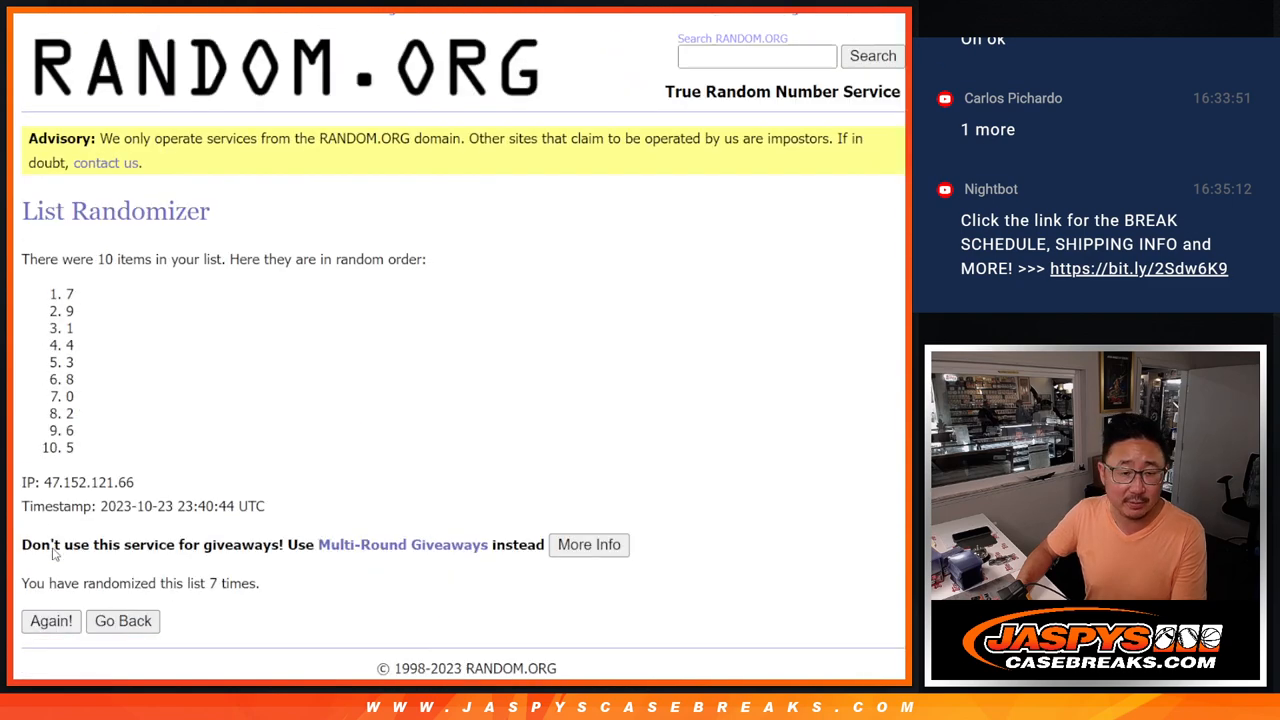
pyautogui.click(52, 620)
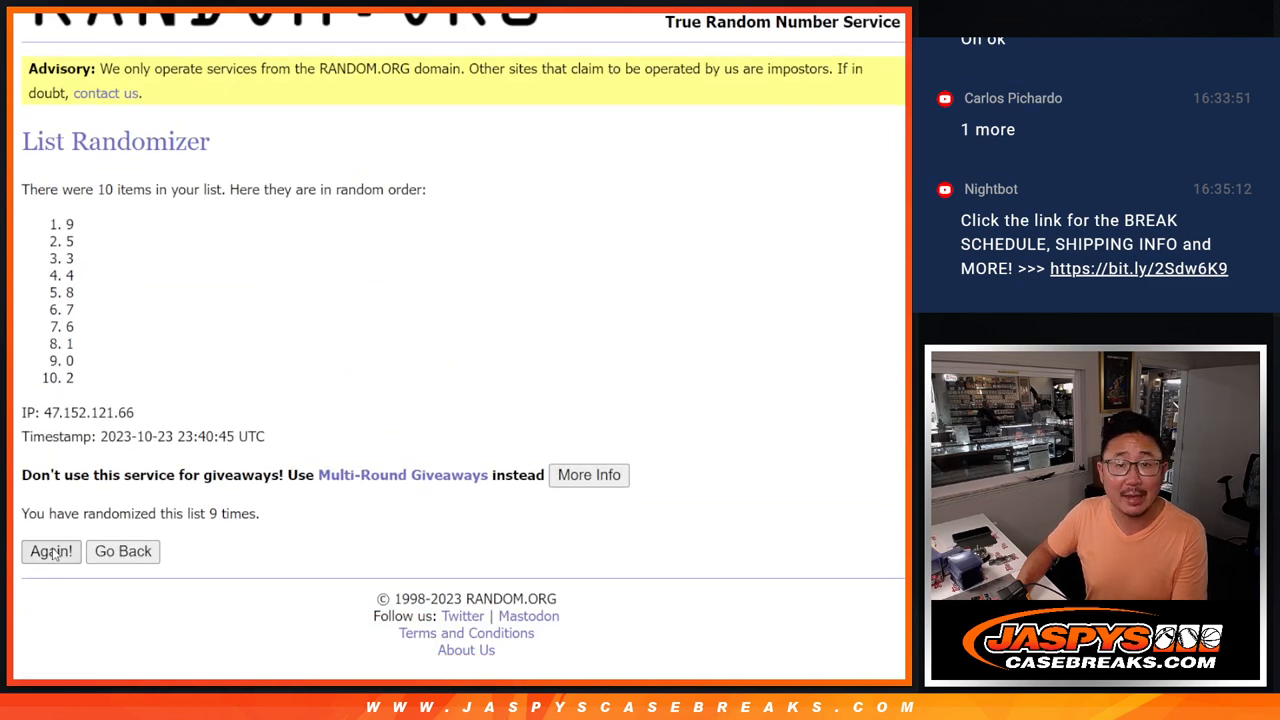
pyautogui.click(50, 552)
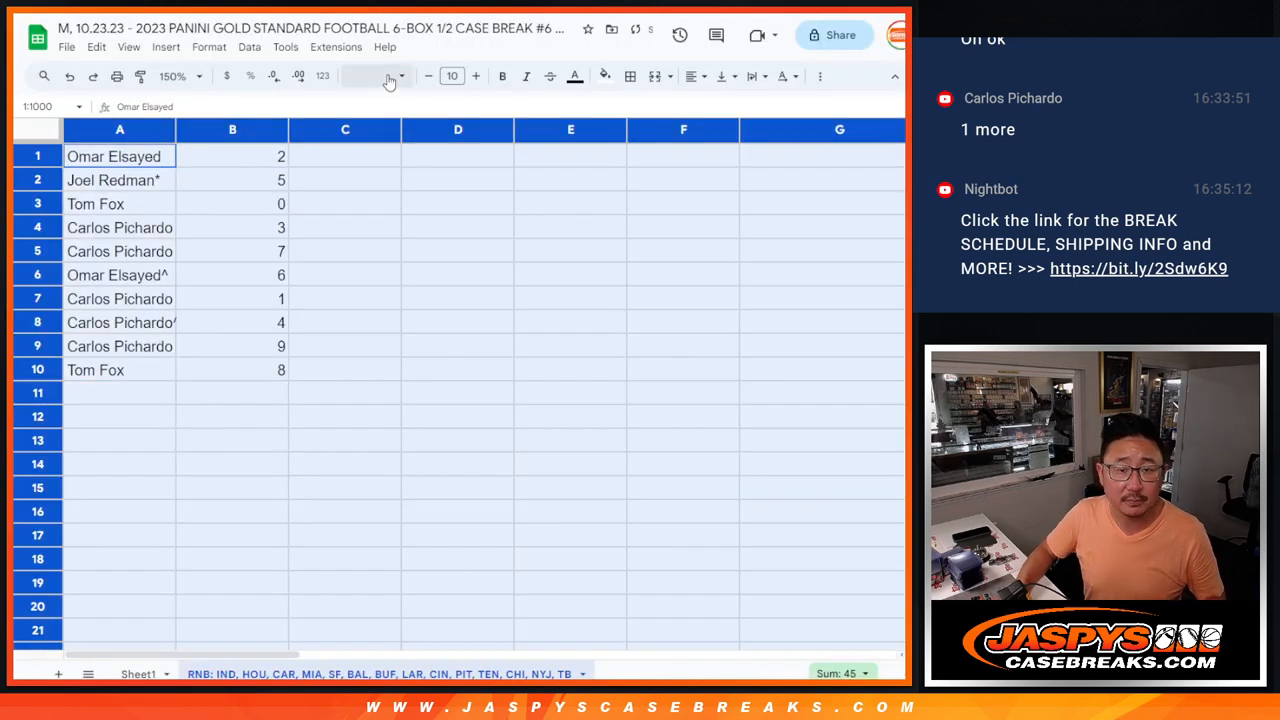
# Enlarge the name-and-number list to font size 14 and select rows 1–10
pyautogui.click(452, 76)
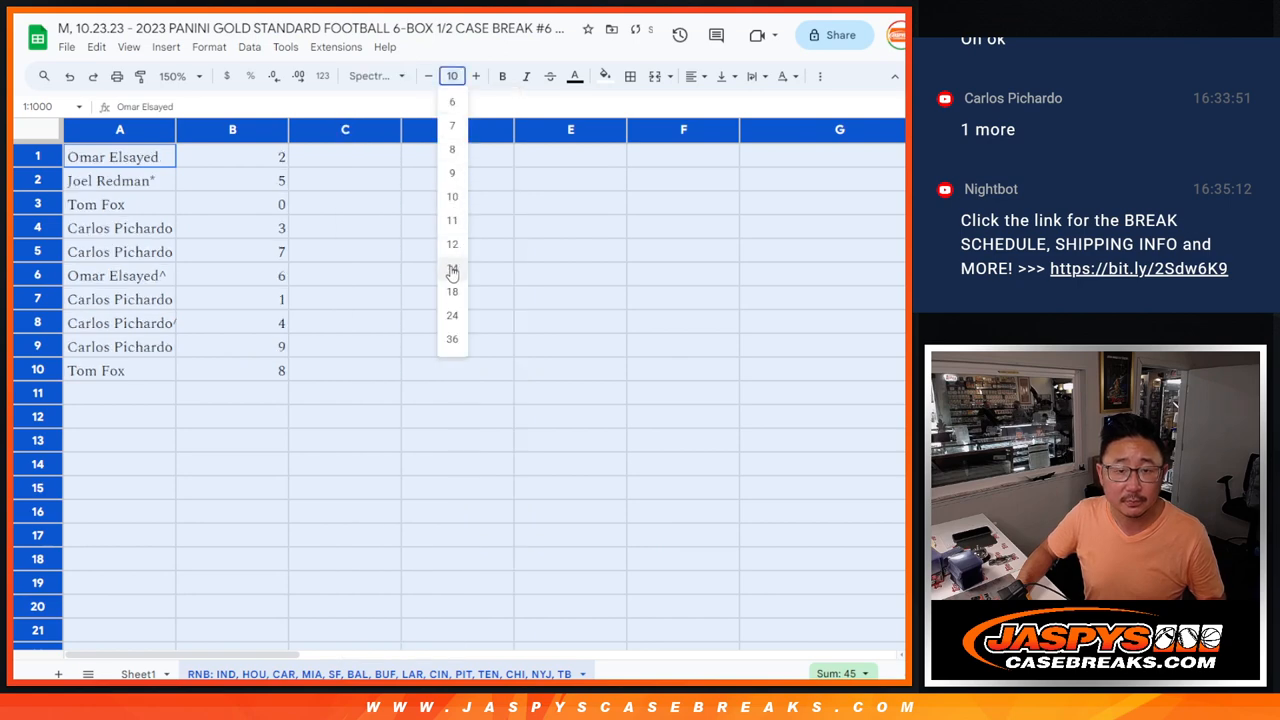
pyautogui.click(452, 268)
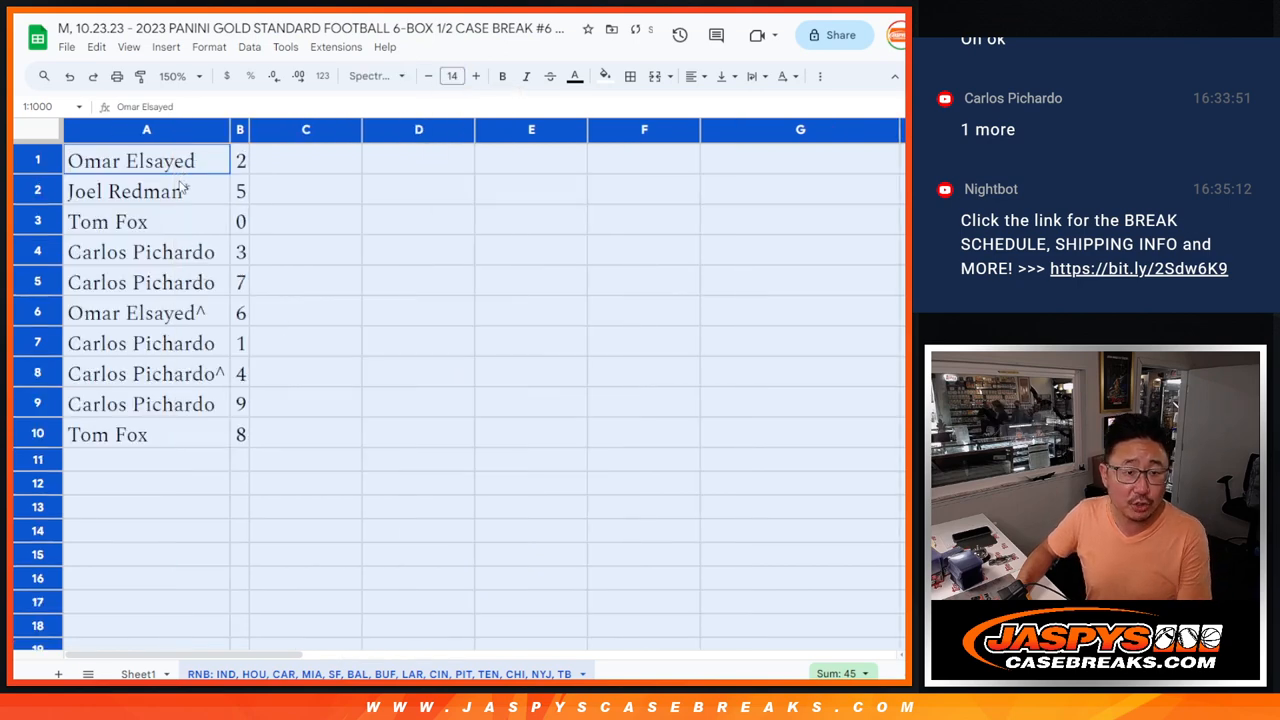
pyautogui.click(146, 220)
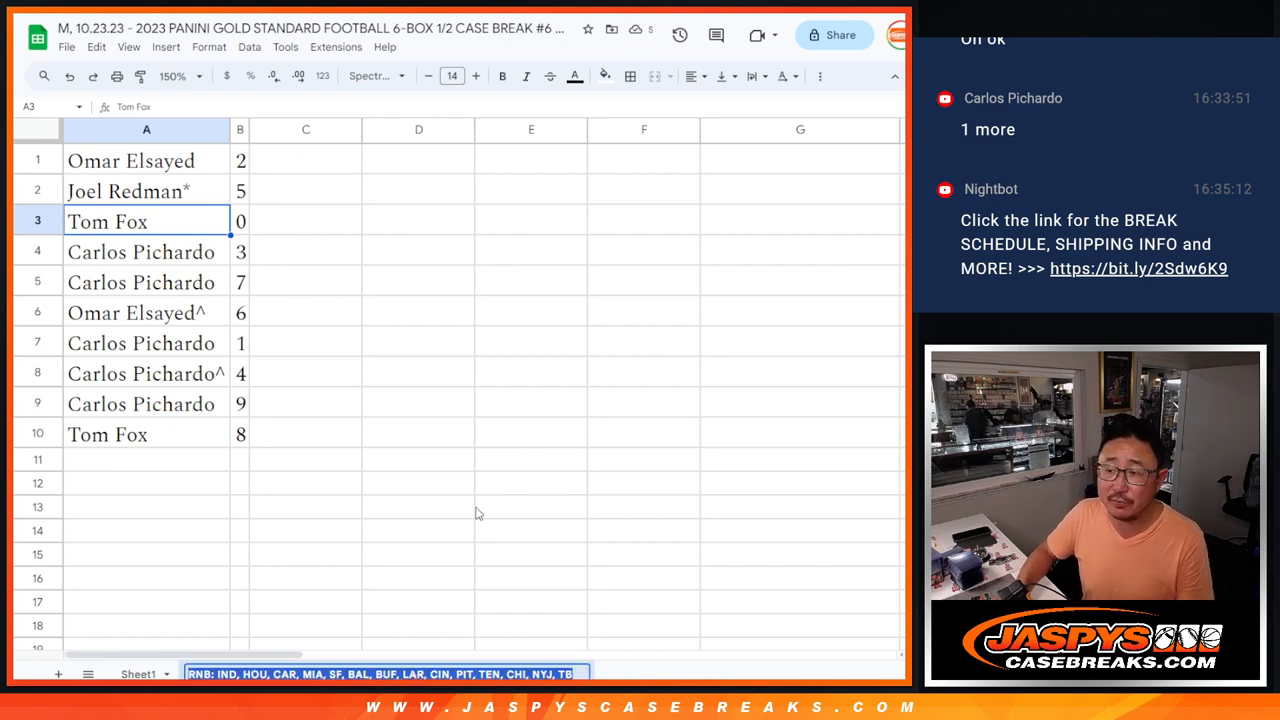
pyautogui.click(418, 506)
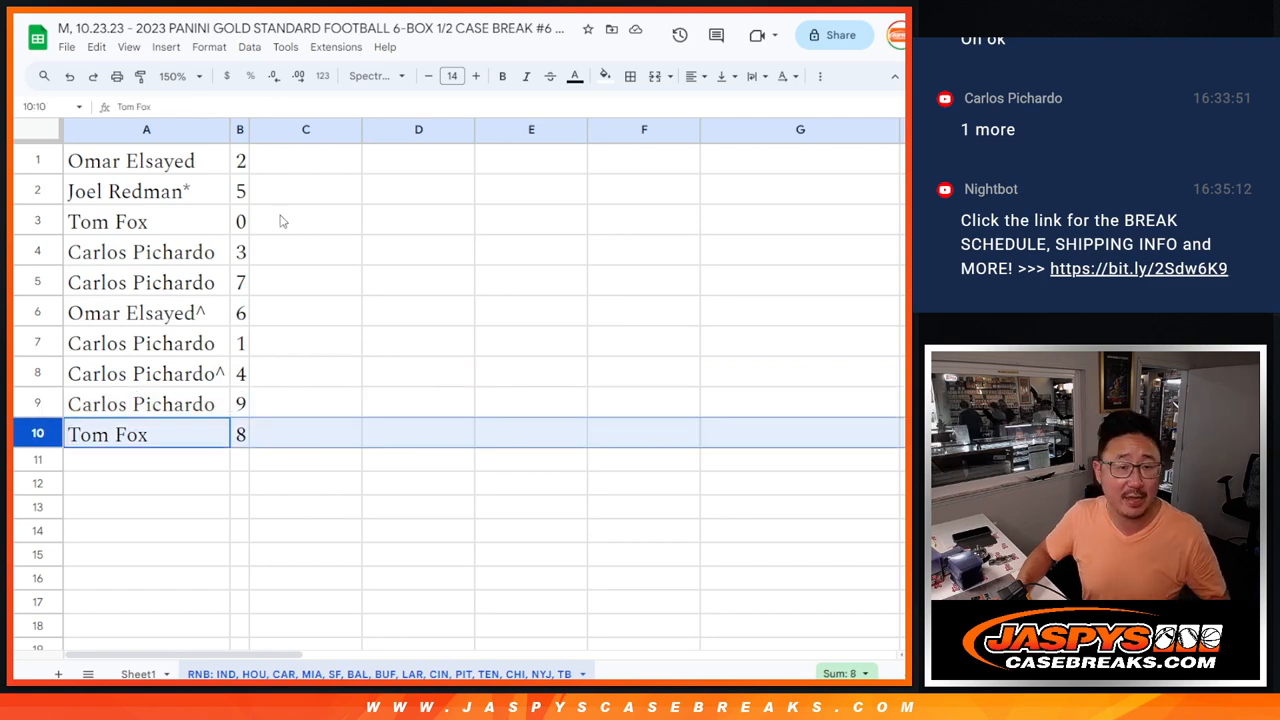
# Sort the selected range by column B ascending so numbers run 0 to 9
pyautogui.rightClick(240, 128)
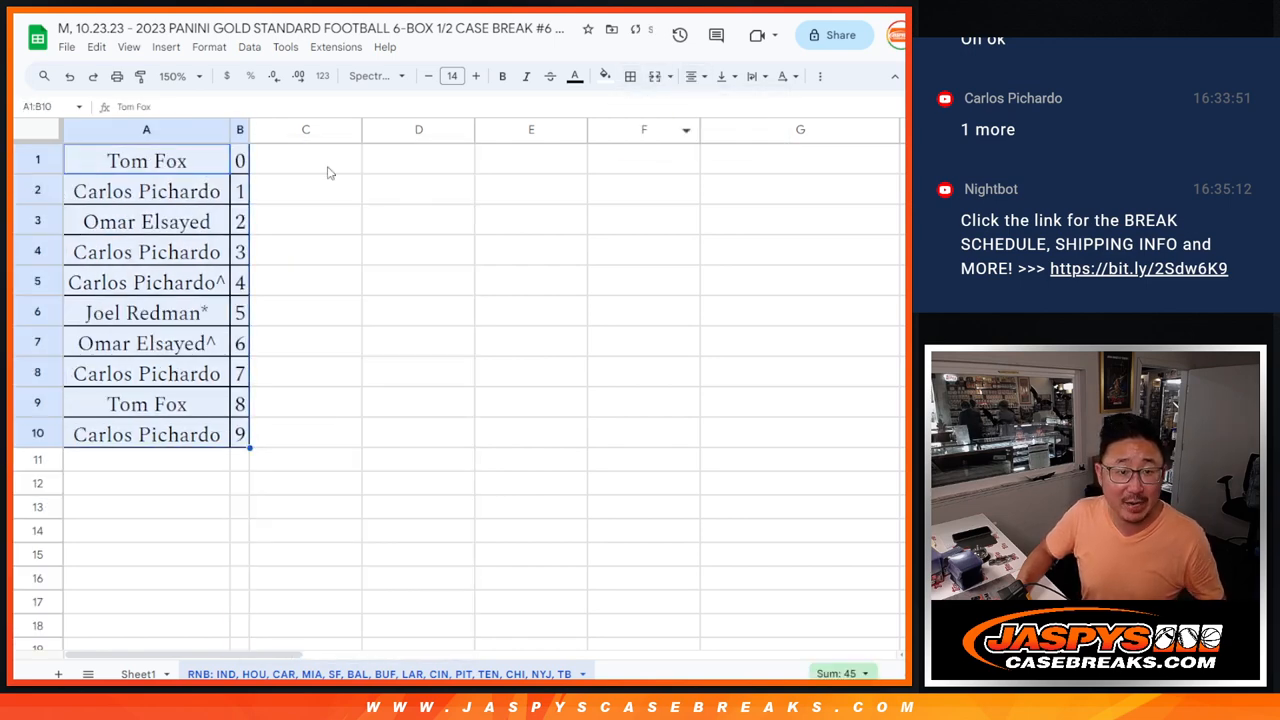
pyautogui.click(148, 160)
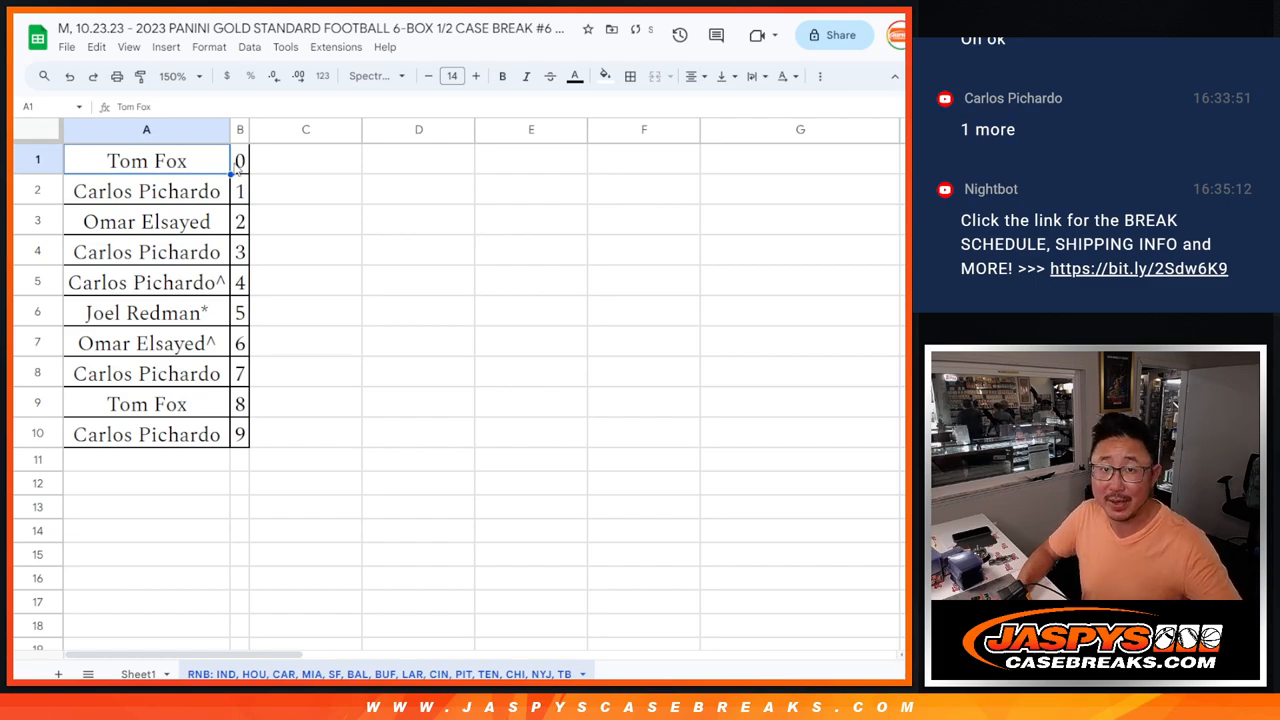